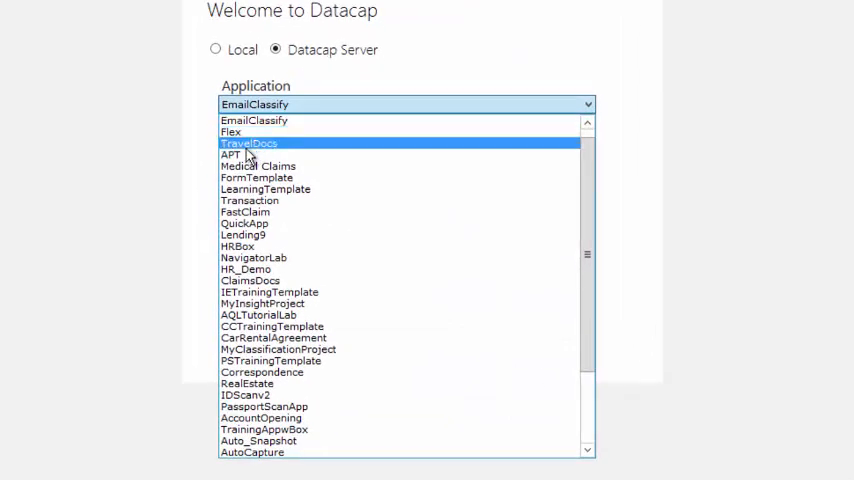
Sign in to the APT application on the Datacap Server.
left_click(230, 154)
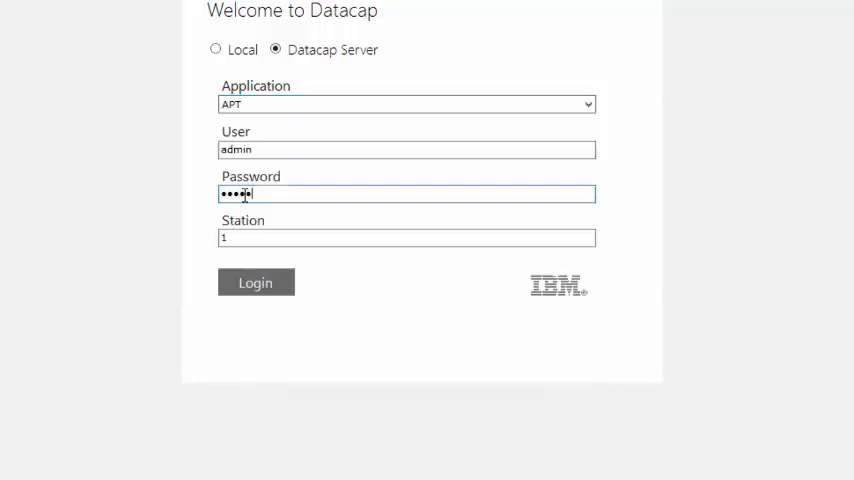
left_click(256, 282)
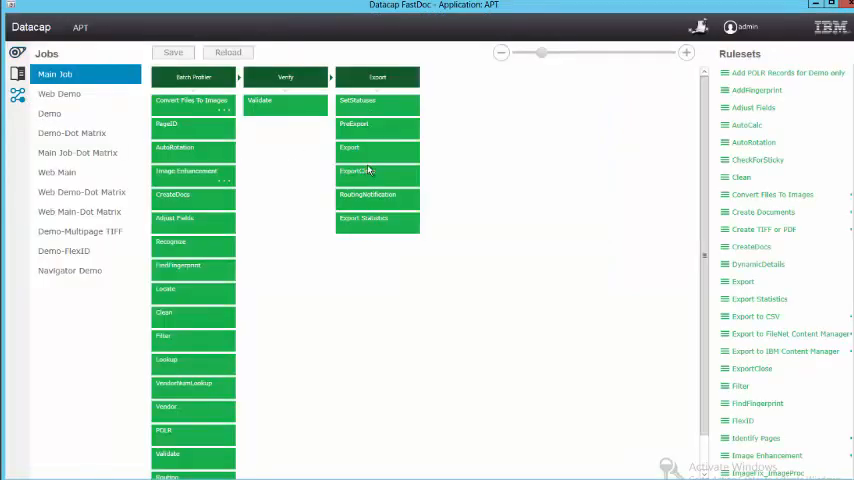
left_click(48, 112)
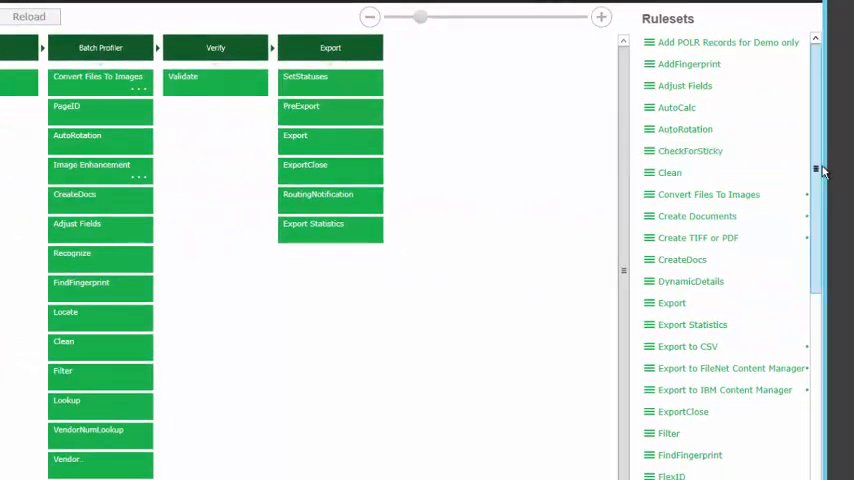
left_click(708, 194)
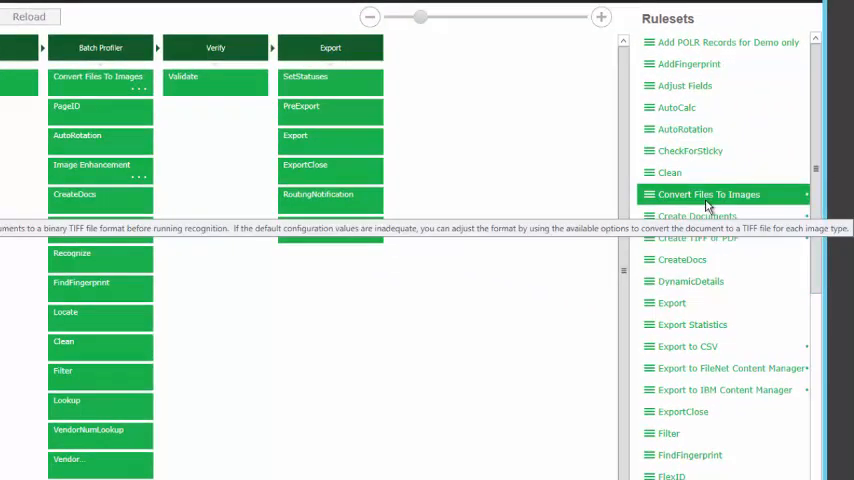
left_click(698, 236)
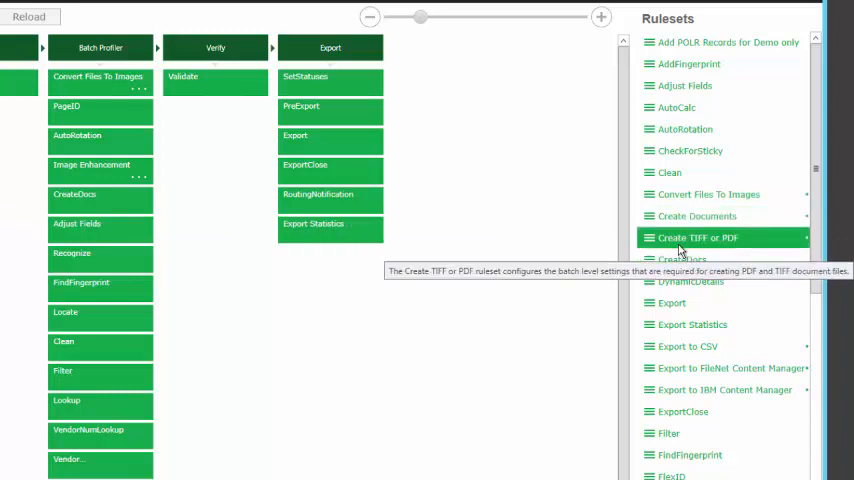
mouse_move(476, 140)
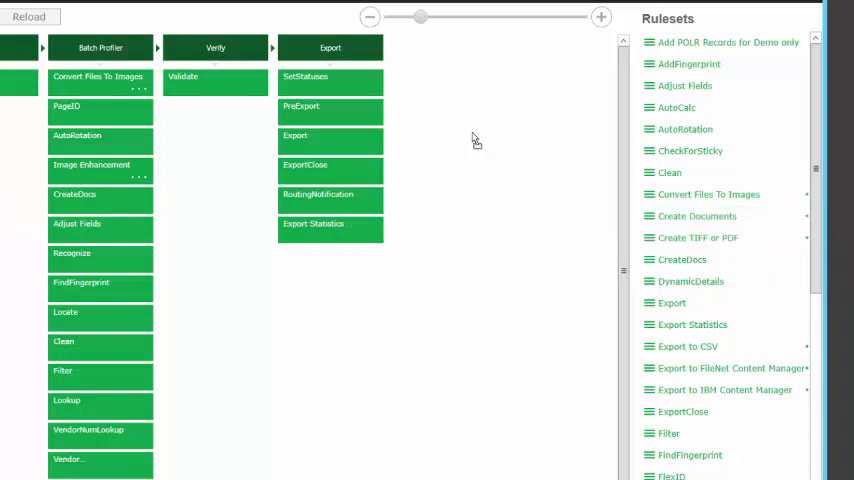
mouse_move(358, 50)
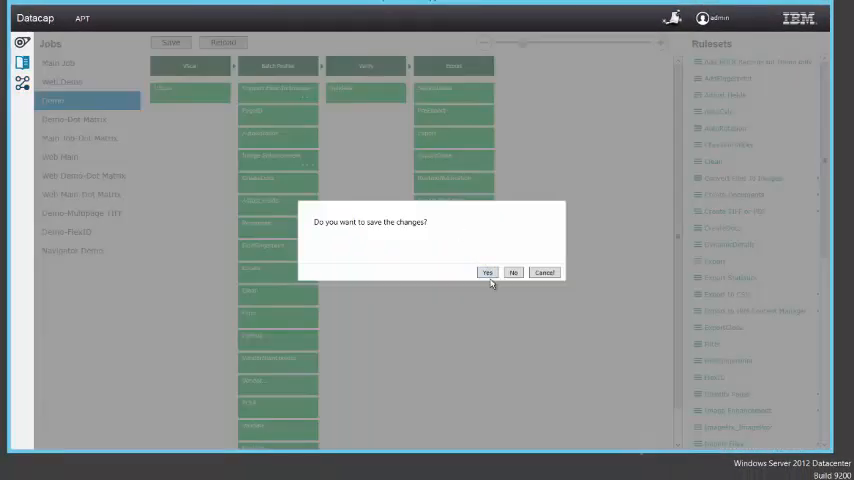
Answer the save-changes prompt and view the APT batch's Create TIFF or PDF ruleset.
left_click(488, 272)
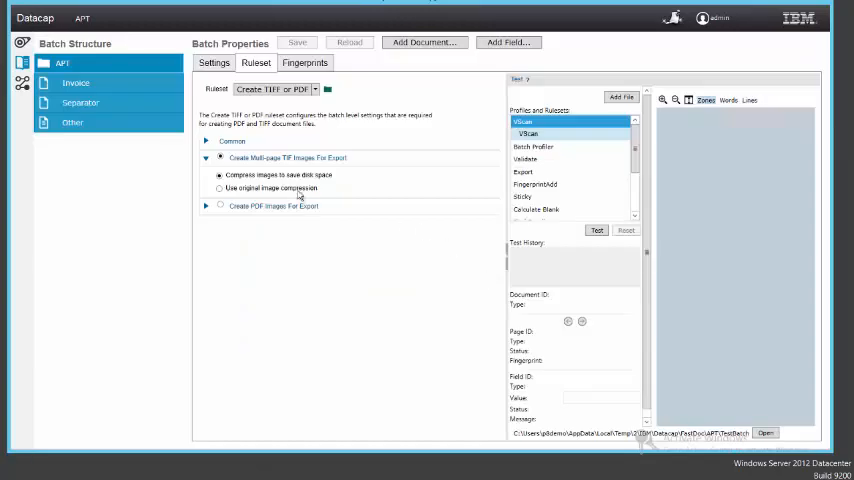
left_click(206, 206)
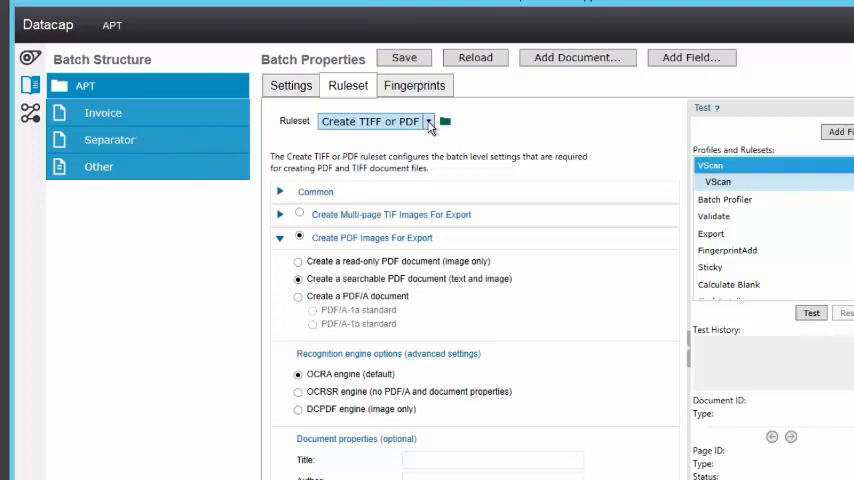
left_click(428, 120)
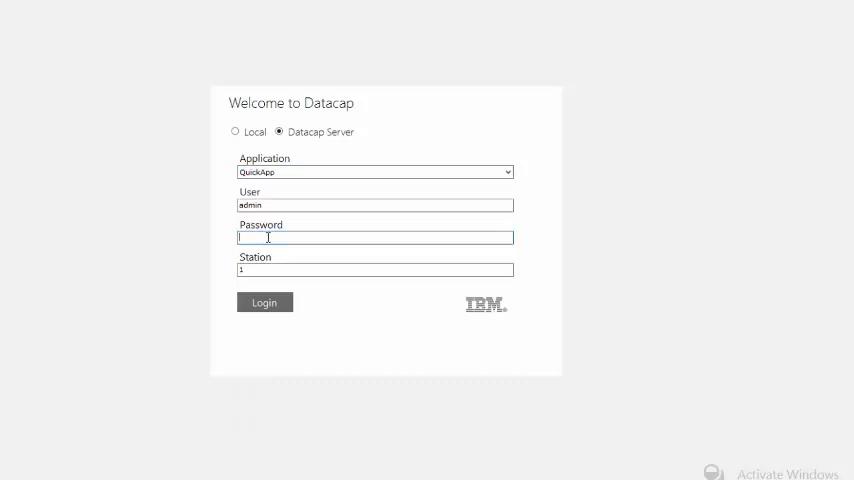
Sign in to the QuickApp application as admin.
type("admin")
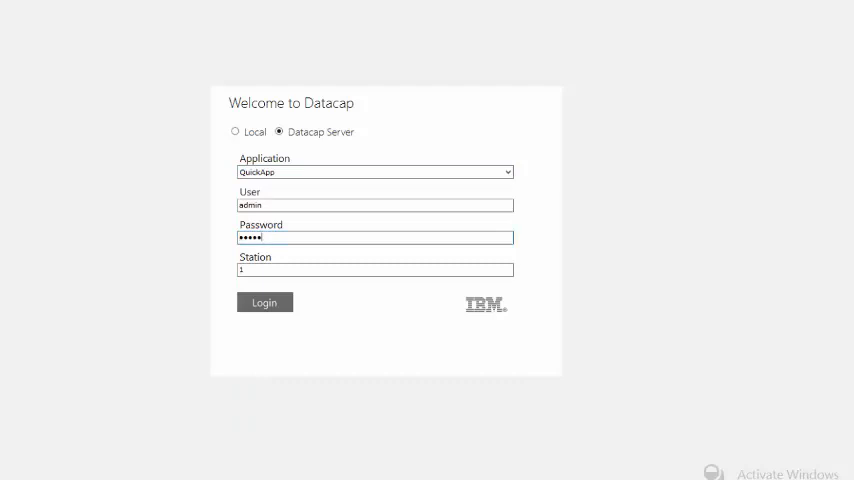
left_click(264, 302)
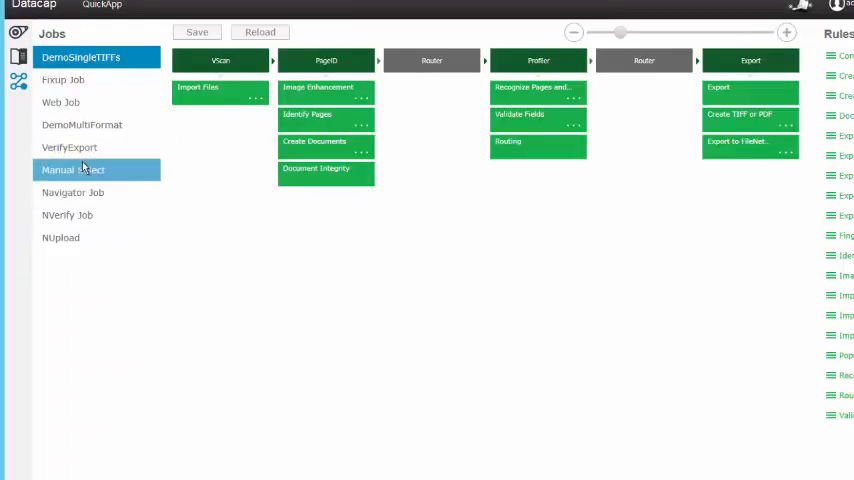
View VerifyExport's Export to FileNet Content Manager settings and select its URL.
left_click(68, 148)
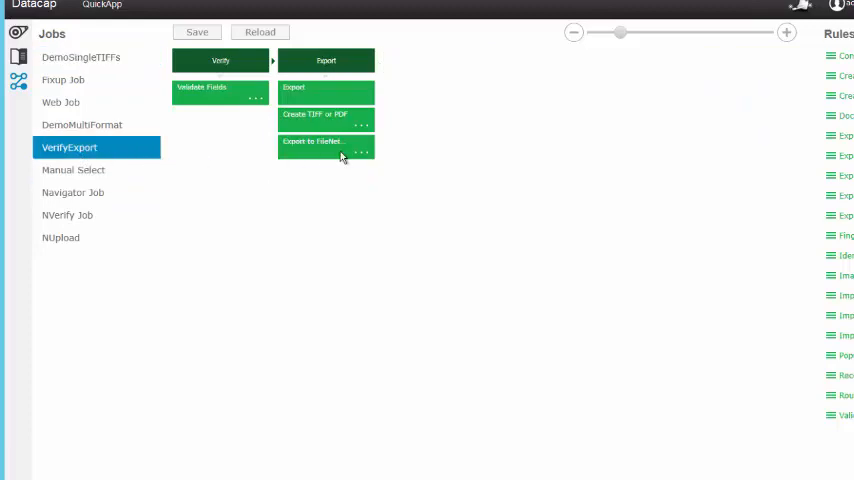
left_click(312, 140)
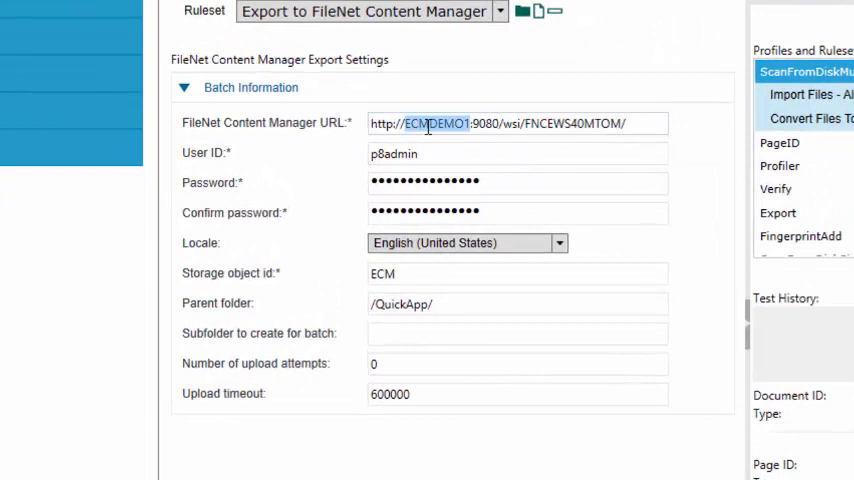
triple_click(516, 122)
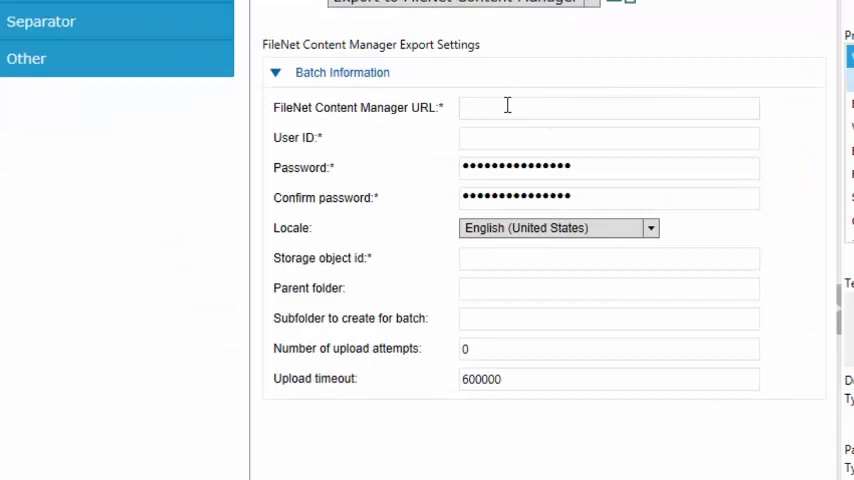
type("http://ECMDEMO1:9080/wsi/FNCEWS40MTOM/")
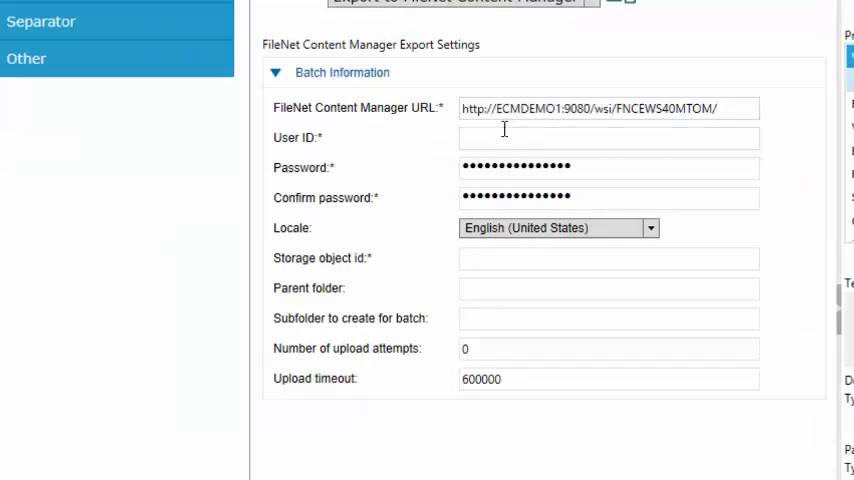
type("p8ad")
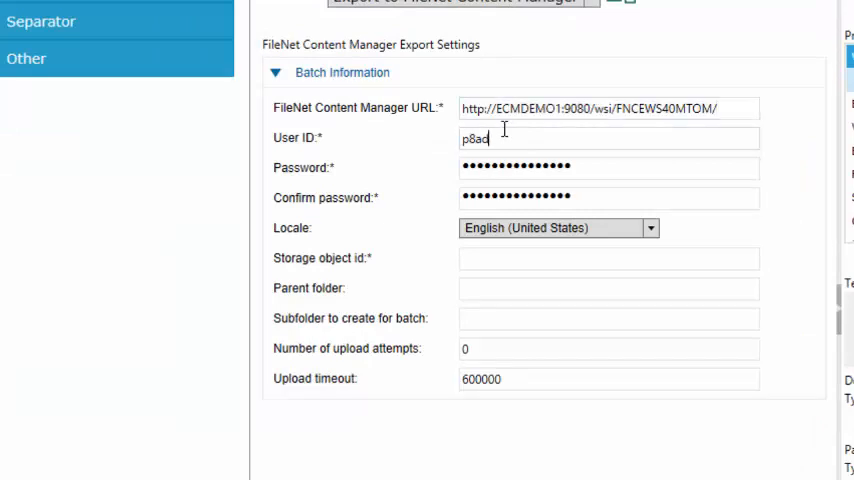
type("dmin")
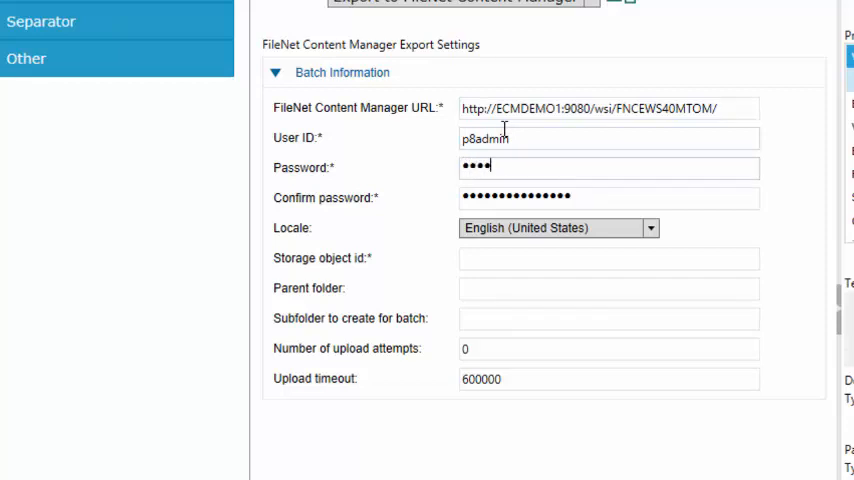
type("•••")
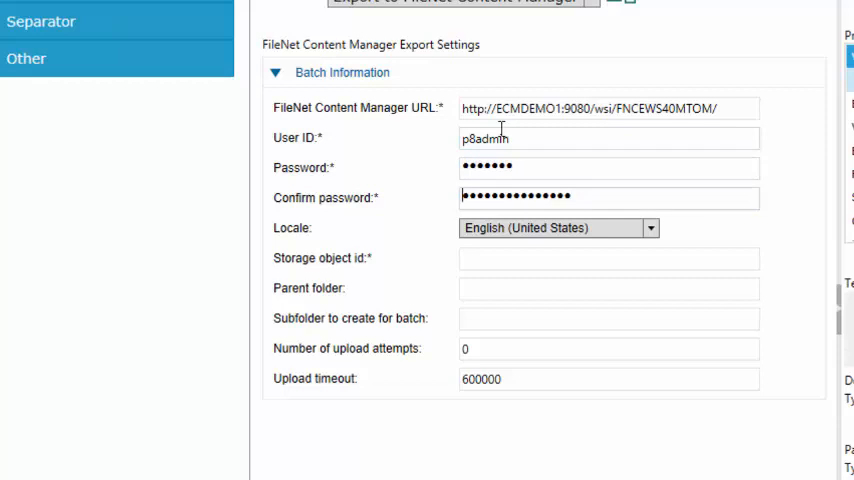
left_click(608, 196)
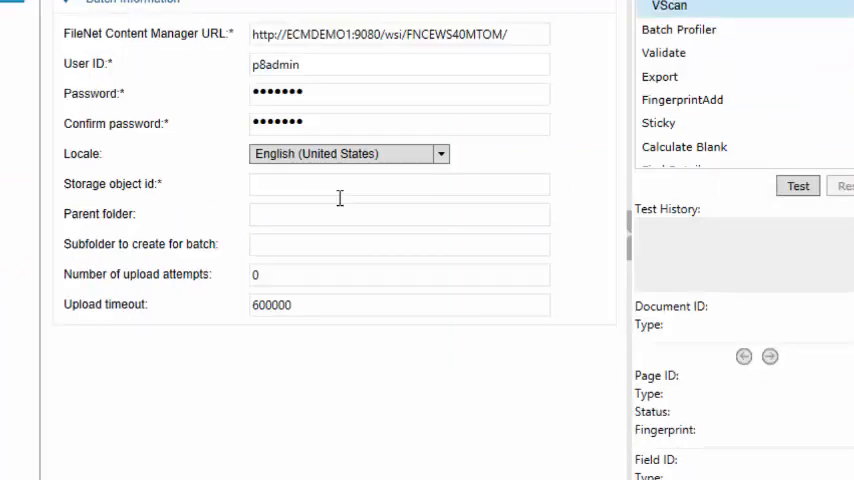
type("ECM")
type("/")
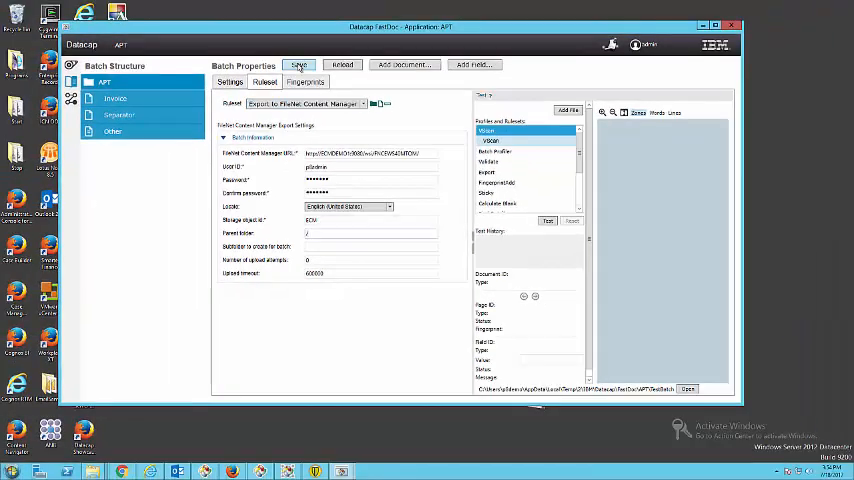
Keep the FileNet Content Manager export ruleset for the Invoice document.
left_click(116, 98)
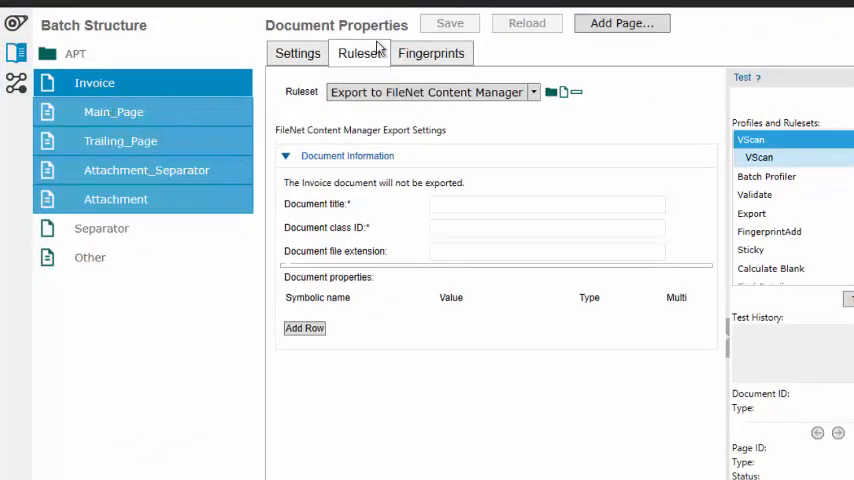
left_click(532, 92)
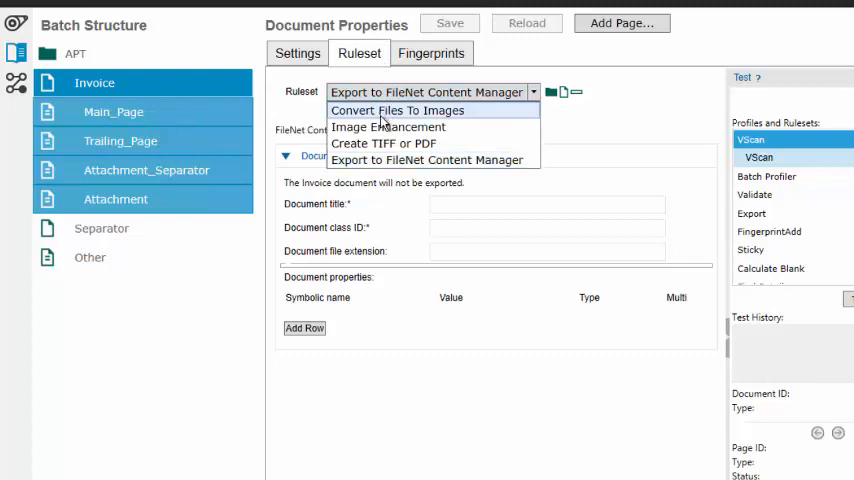
left_click(384, 144)
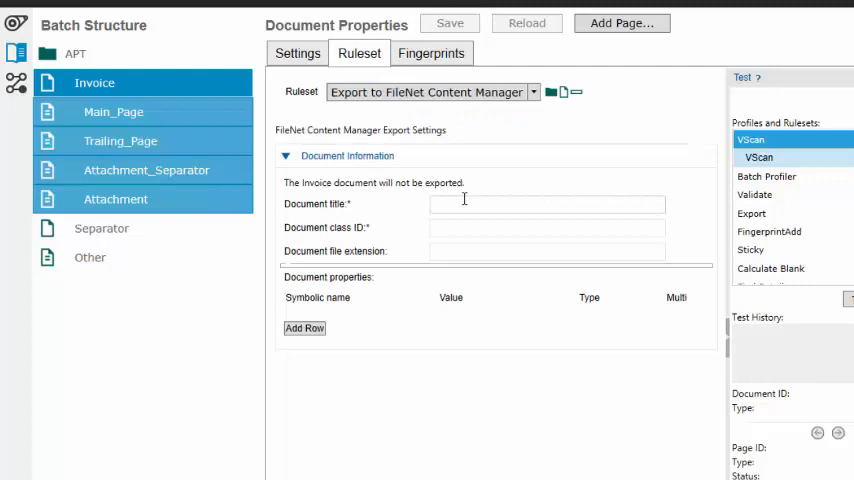
Set the Invoice document's class ID to invoice and file extension to pdf.
type("Infoice")
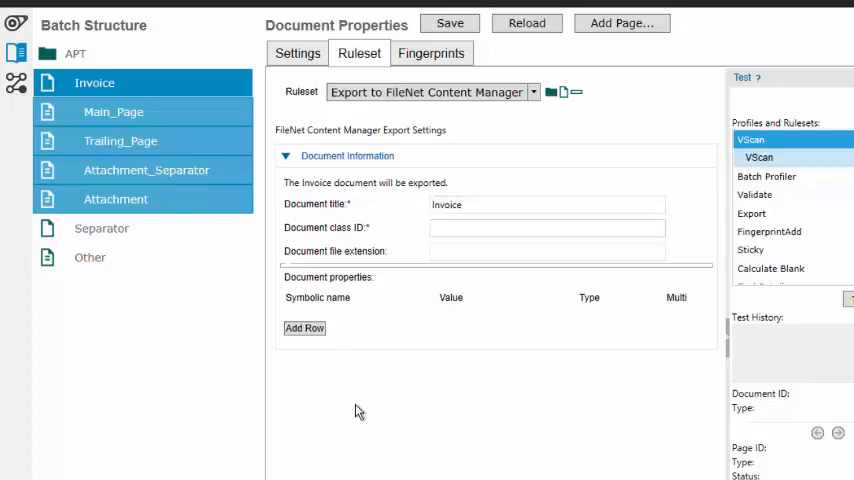
type("invoice")
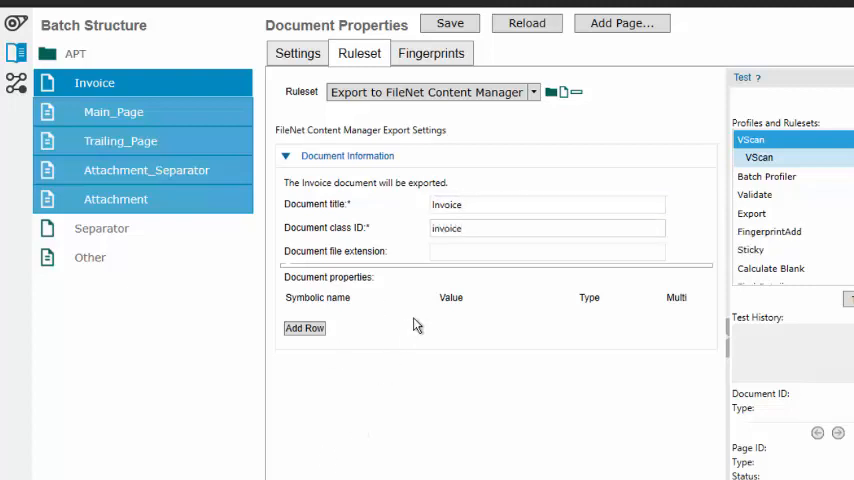
type("pdf")
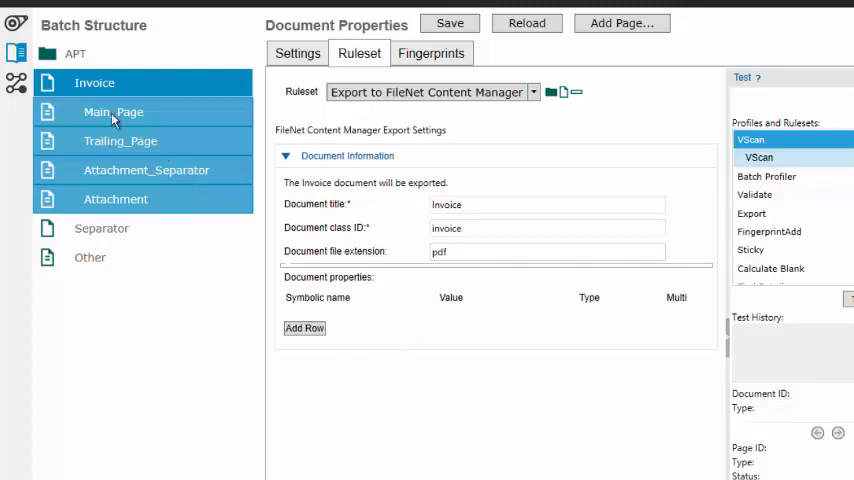
Open the Administration Console for Content Platform Engine in a new Firefox tab.
left_click(112, 112)
type("ACC")
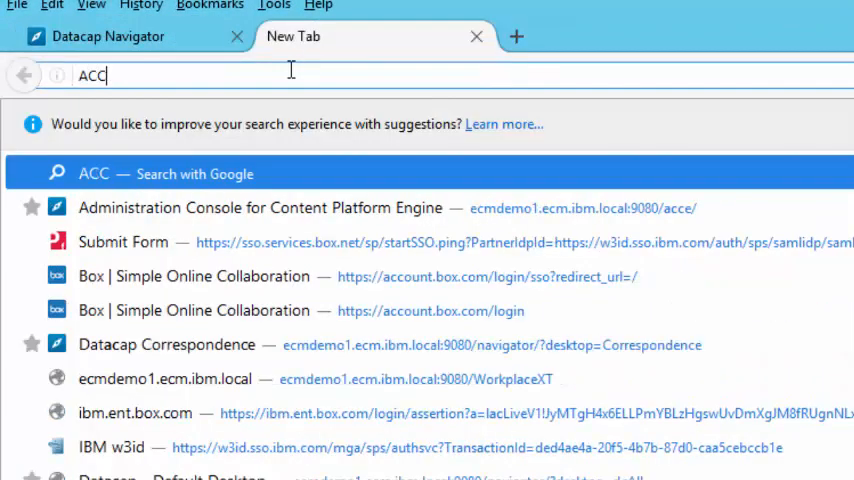
type("E")
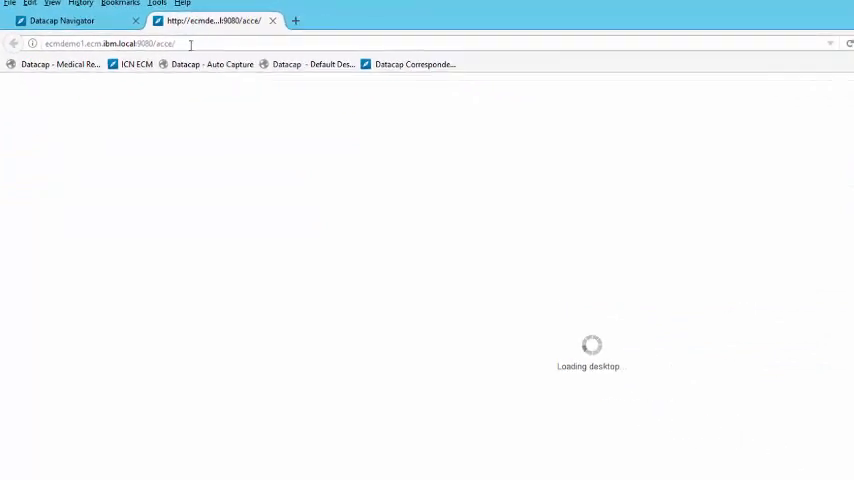
In the ECM object store, view the Invoice class's property definitions, including PO Number.
left_click(556, 264)
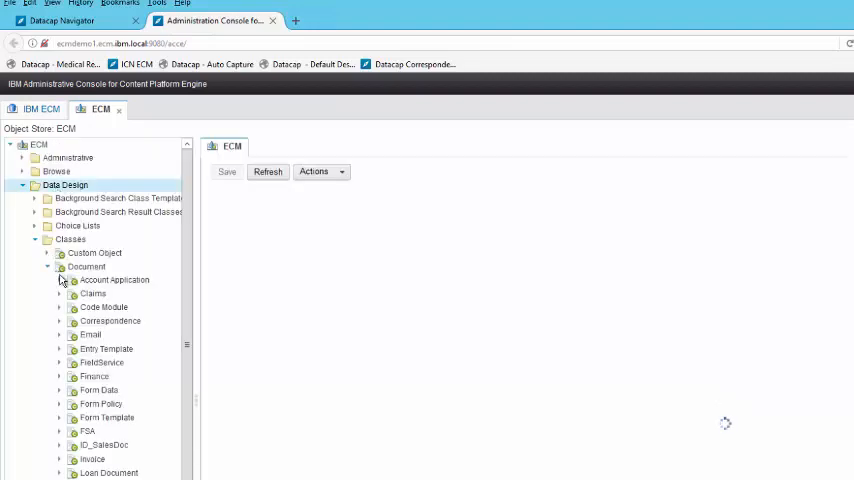
left_click(232, 144)
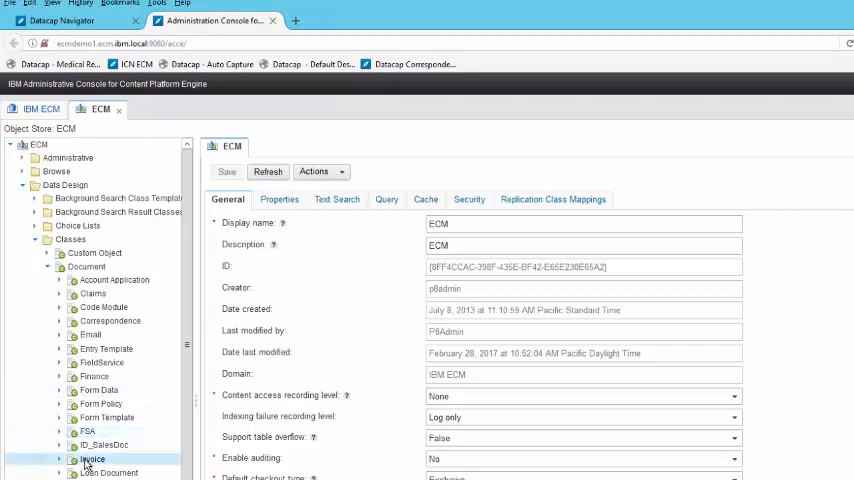
double_click(92, 458)
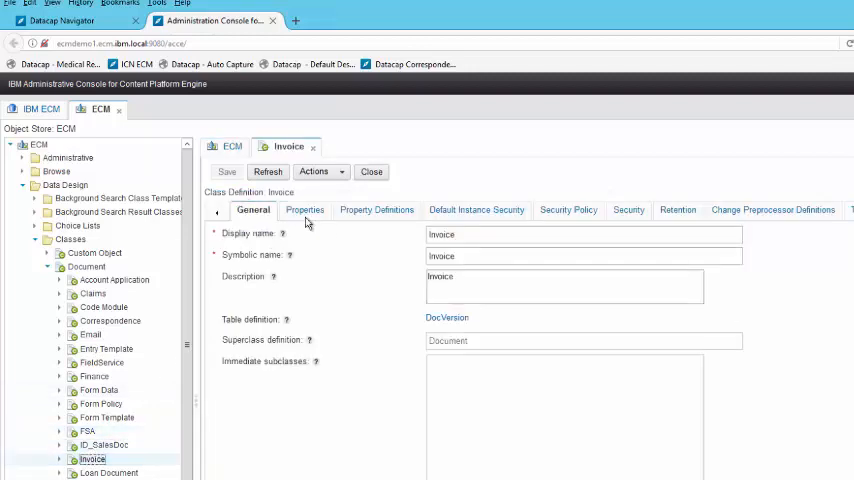
left_click(376, 210)
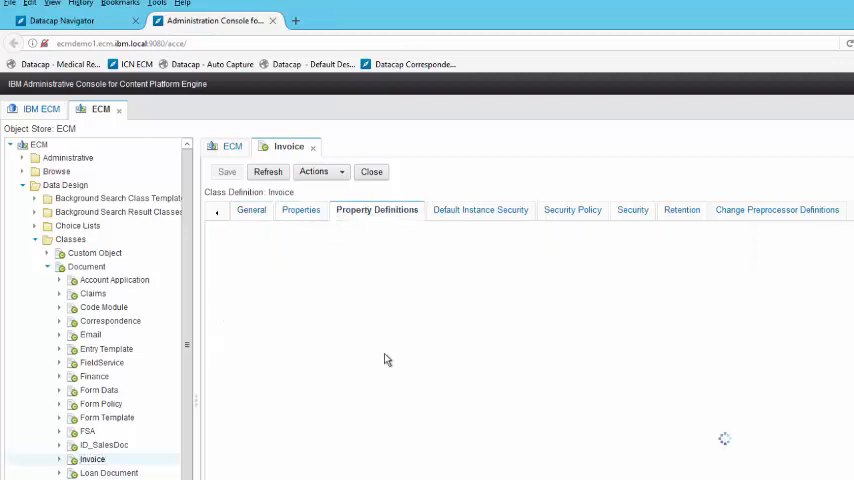
mouse_move(388, 340)
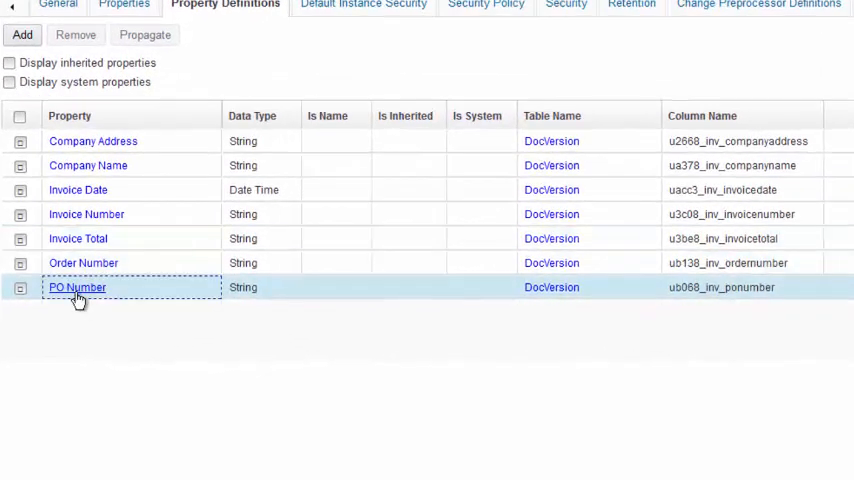
left_click(76, 288)
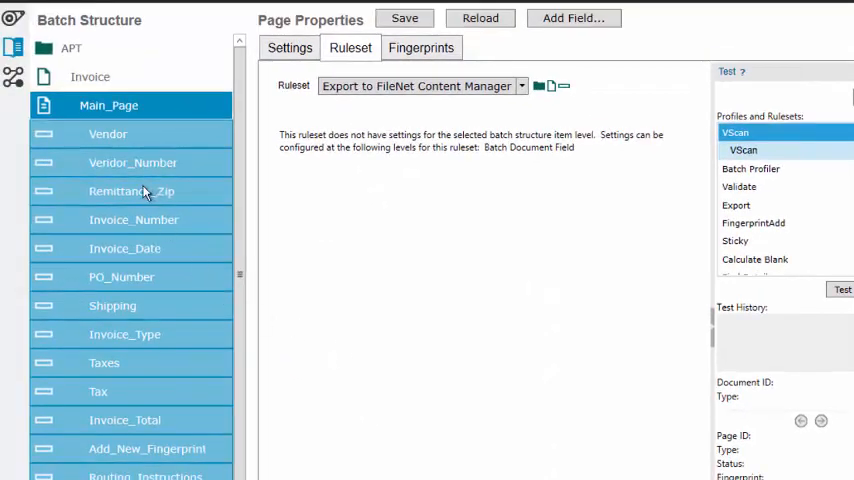
Enable FileNet export for PO_Number with symbolic name INV_PONumber.
left_click(120, 276)
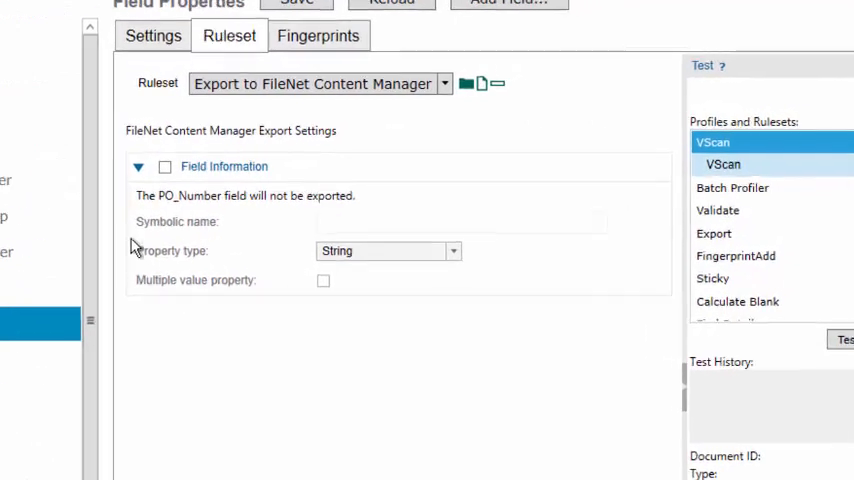
left_click(164, 166)
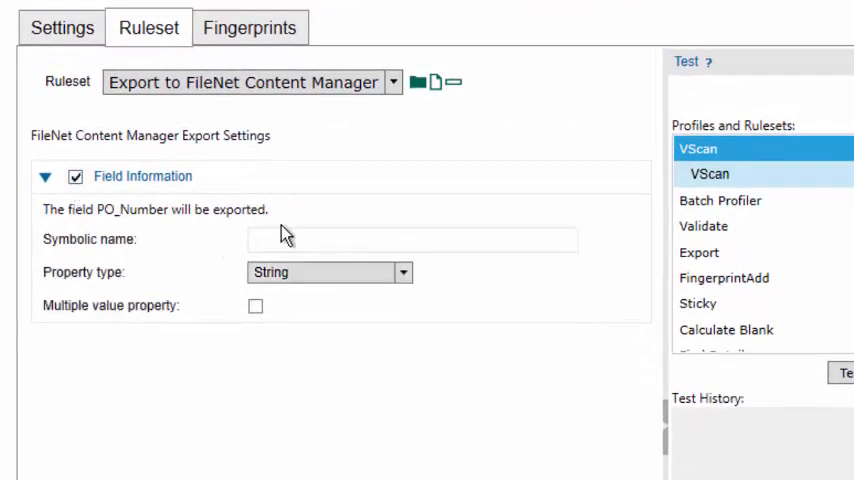
type("INV")
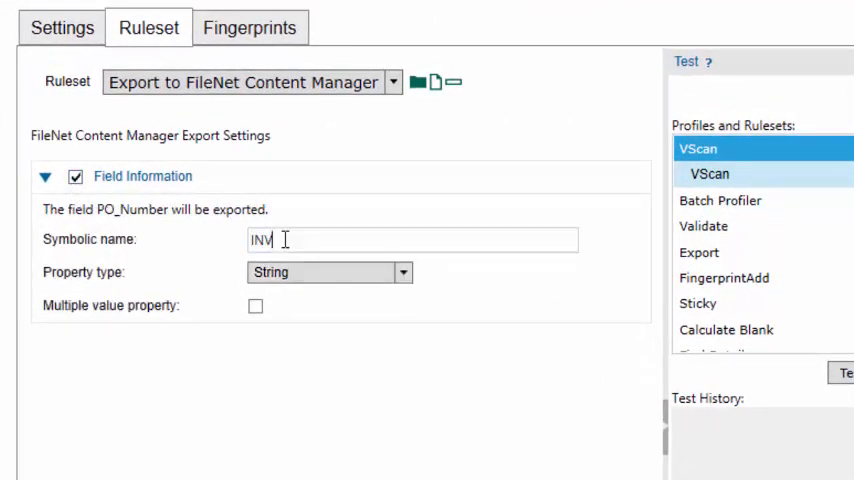
type("_PONumber")
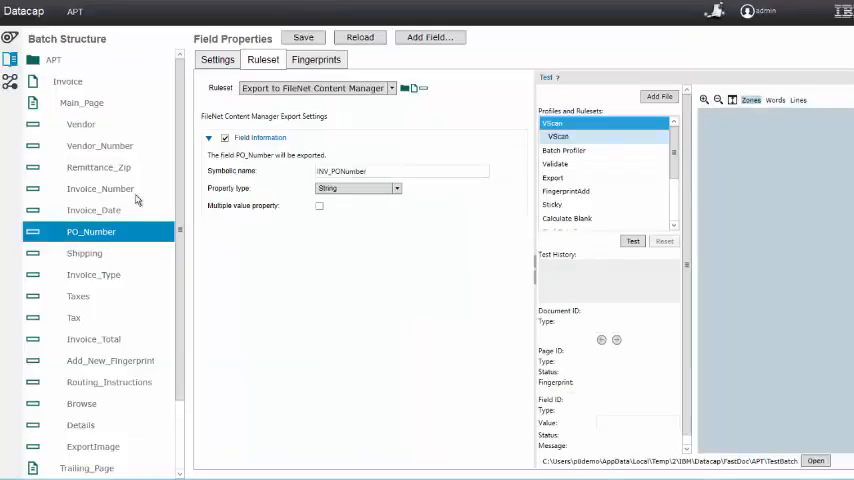
Review the Invoice document's export settings and return to the Main_Page settings.
left_click(80, 104)
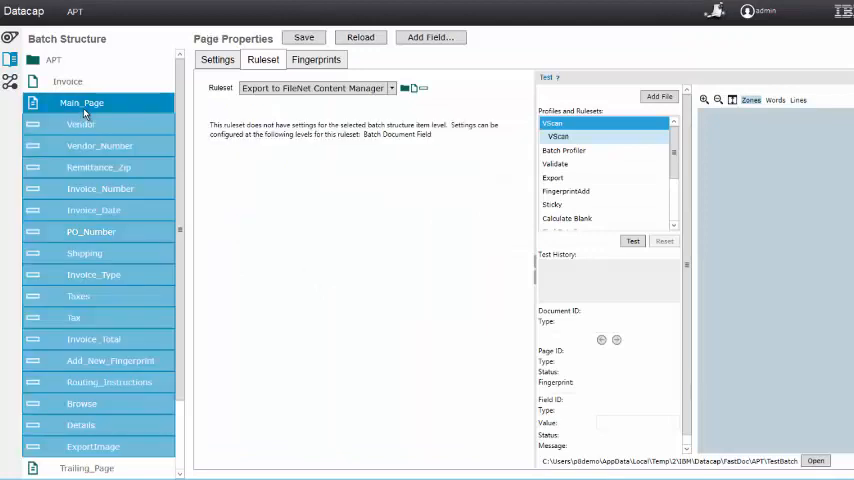
left_click(68, 80)
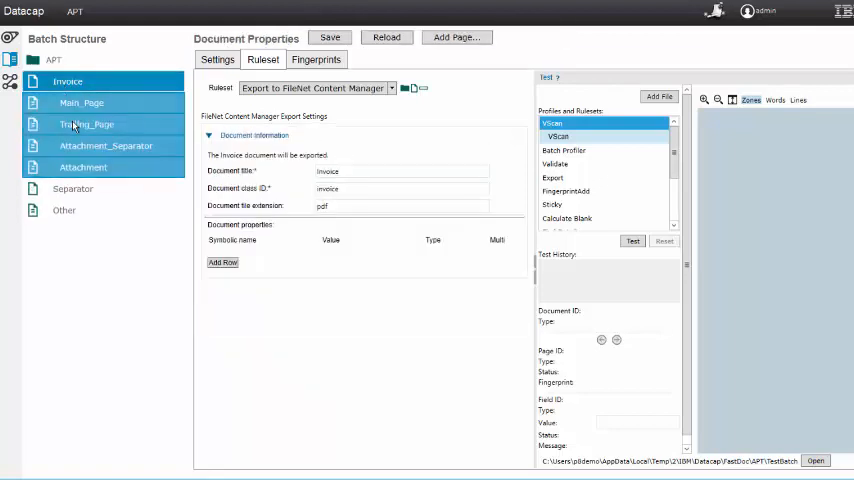
left_click(80, 102)
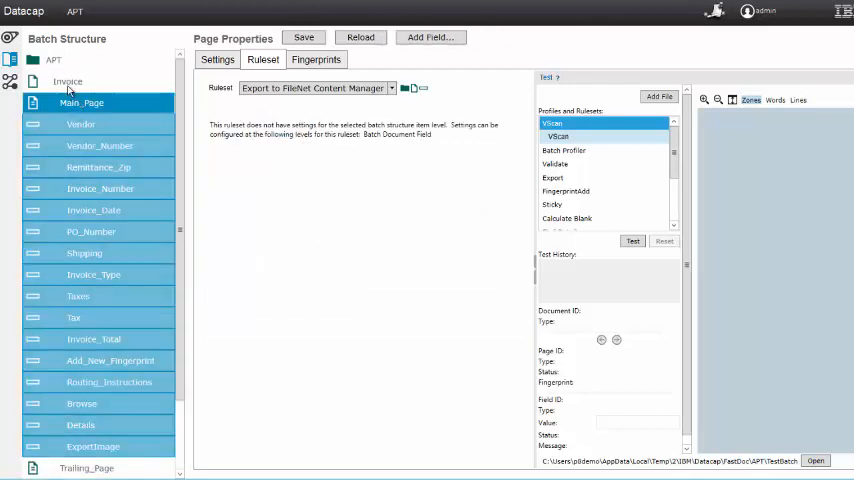
left_click(68, 80)
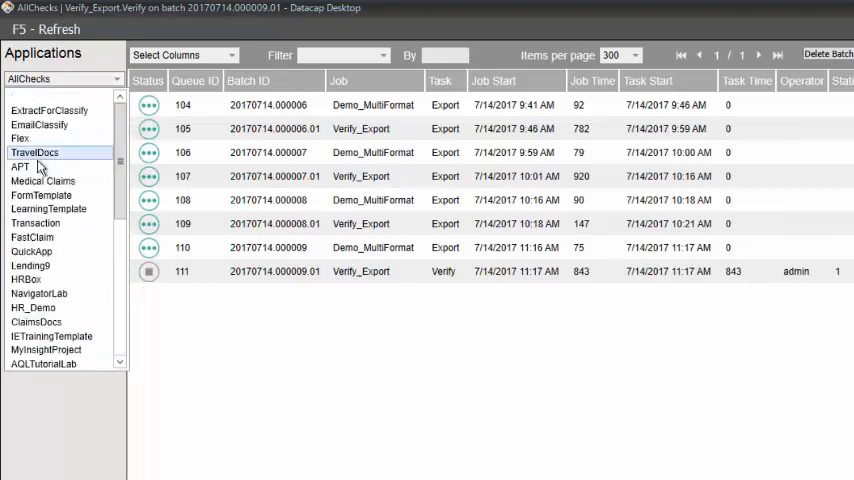
Switch Datacap Desktop to the APT application and list all its tasks.
left_click(20, 166)
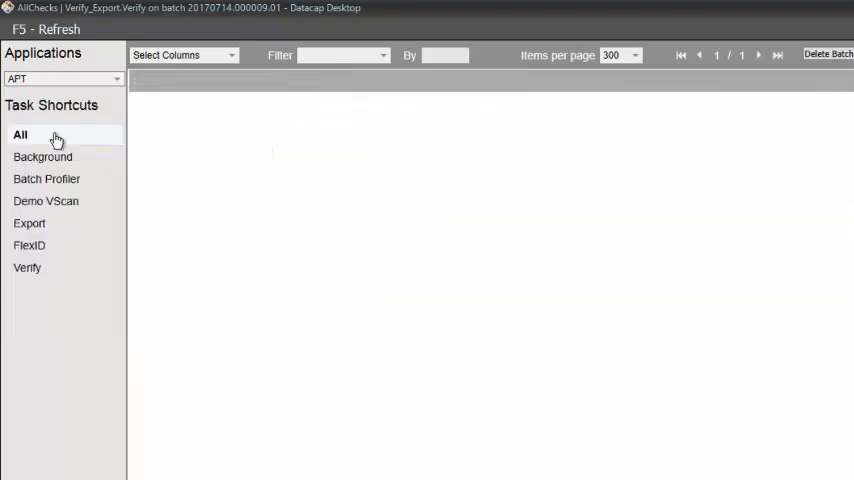
left_click(20, 136)
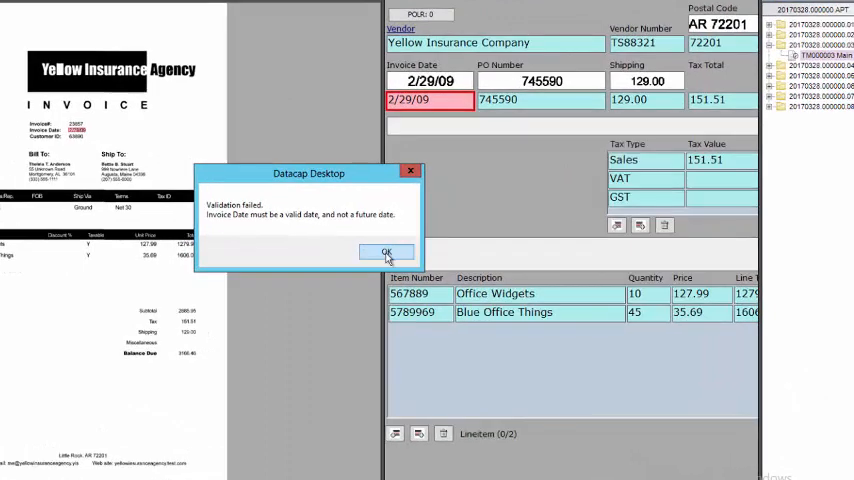
Correct the invoice date to 2/28/09, pick Busy Car Repair as vendor and enter PO number 788914.
left_click(386, 252)
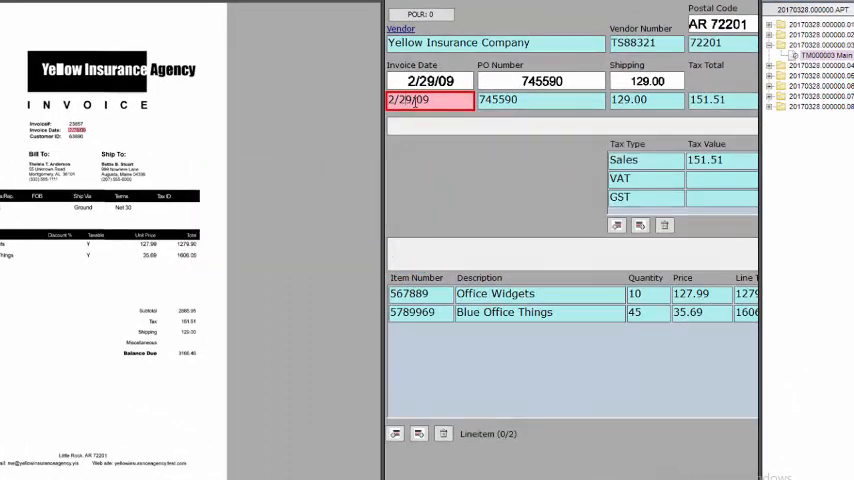
type("2/28/09")
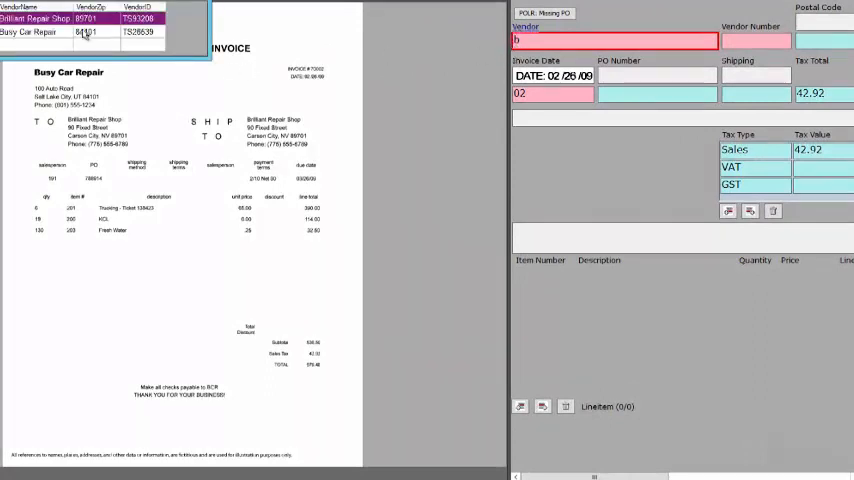
left_click(28, 32)
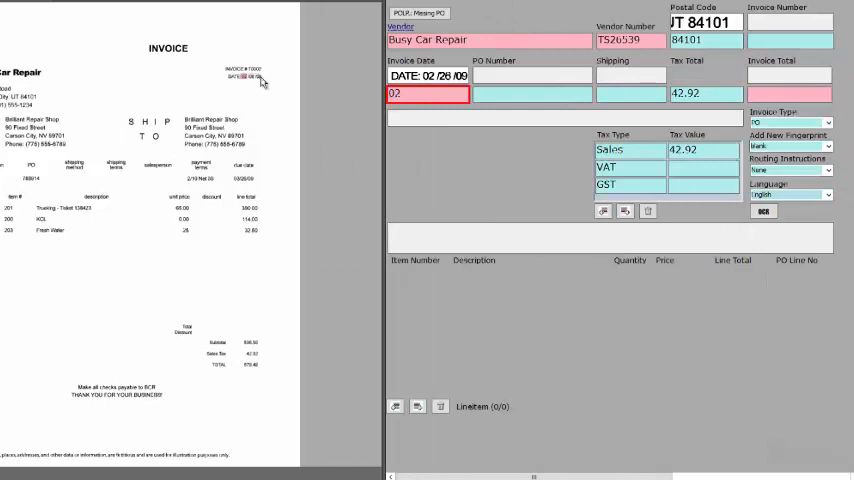
left_click(532, 92)
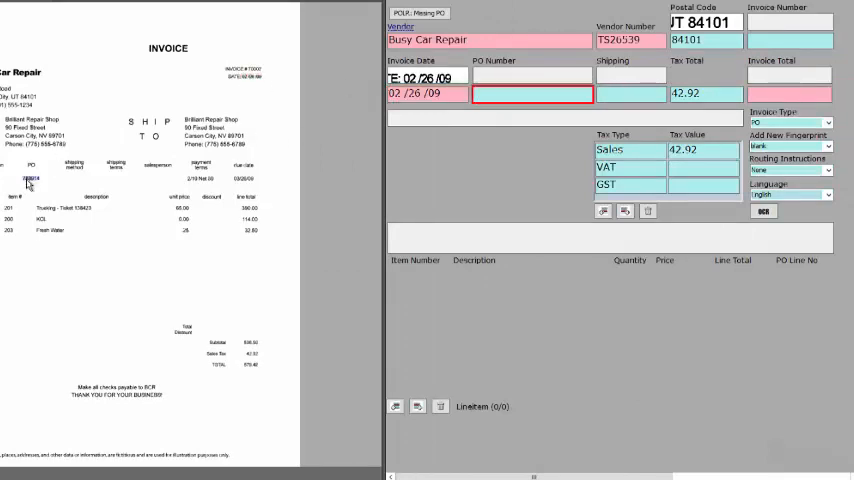
type("788914")
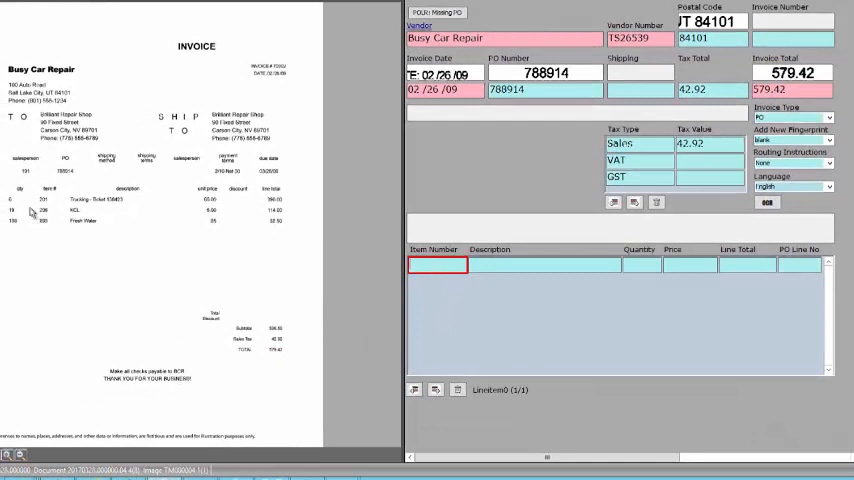
Fill the trucking line with item number 201, quantity 6 and price 65.00.
type("6")
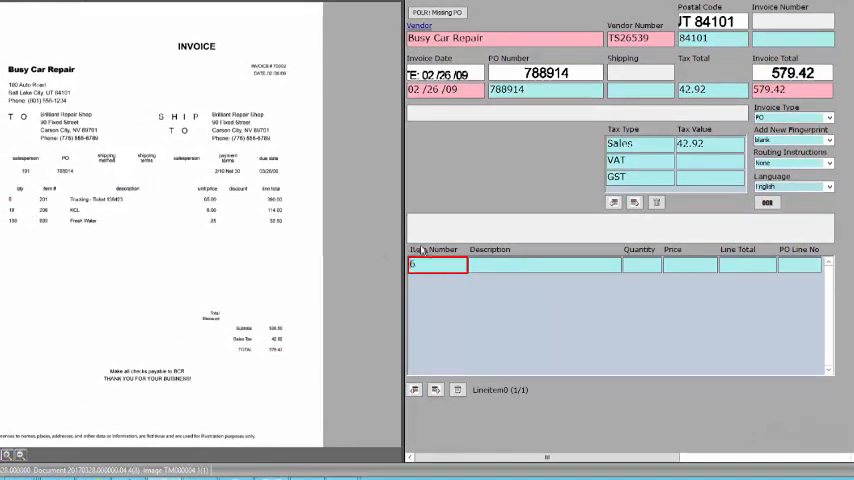
left_click(544, 264)
type("Trucking - Ticket 138423")
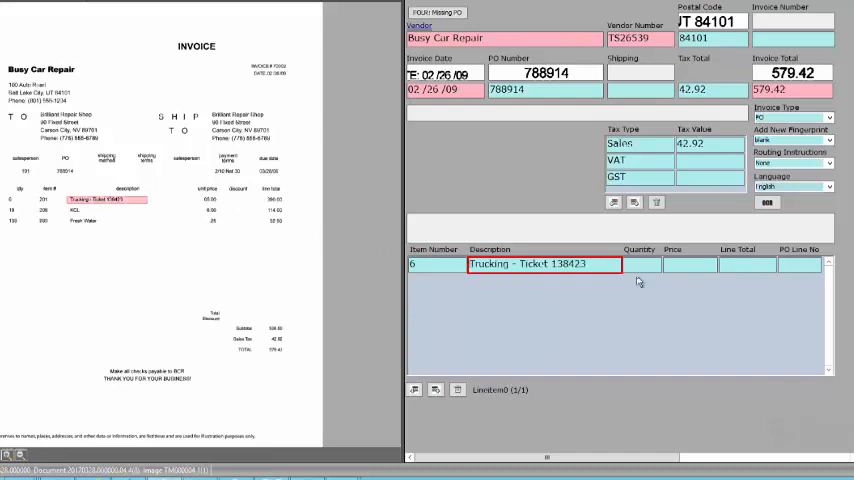
left_click(642, 264)
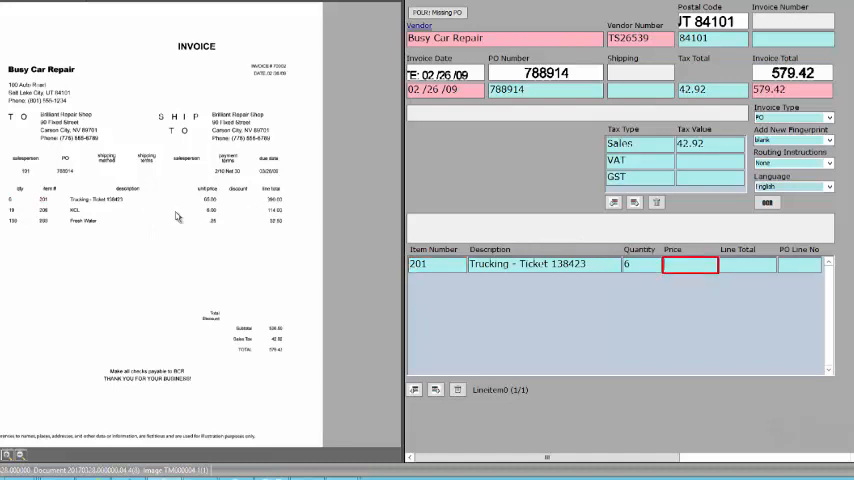
type("65.00")
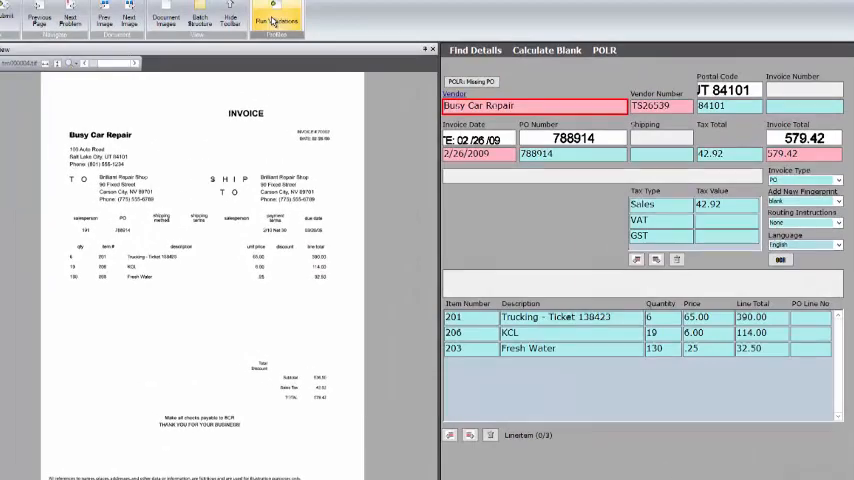
Submit the invoice, move through the next document and confirm finishing the verification batch.
left_click(276, 16)
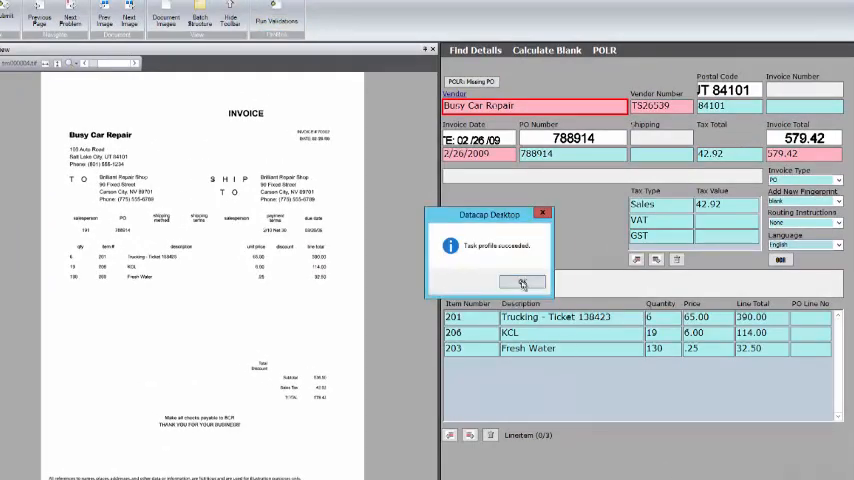
left_click(522, 282)
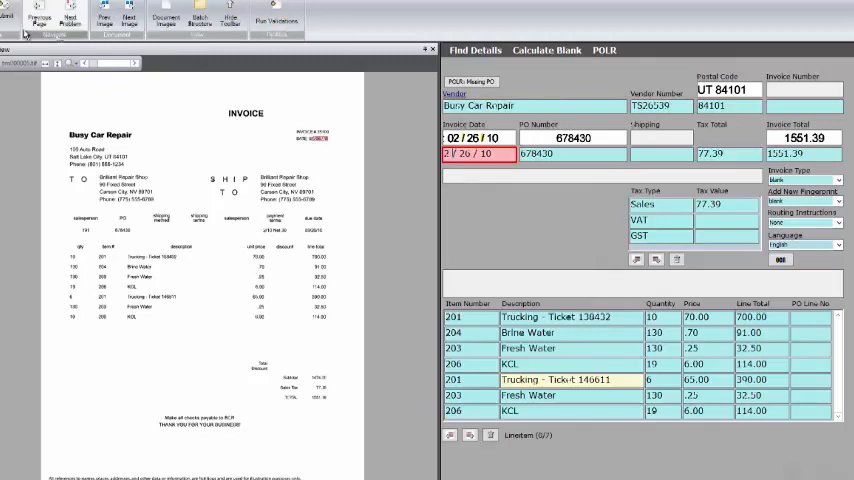
left_click(68, 14)
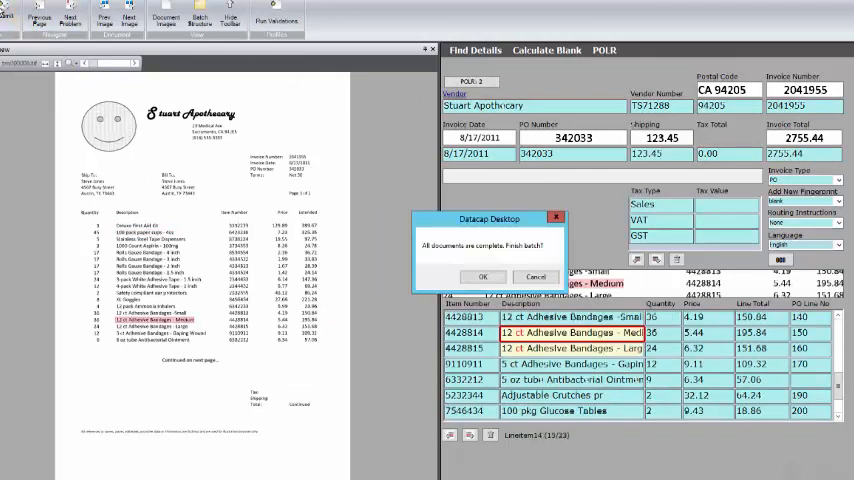
left_click(480, 276)
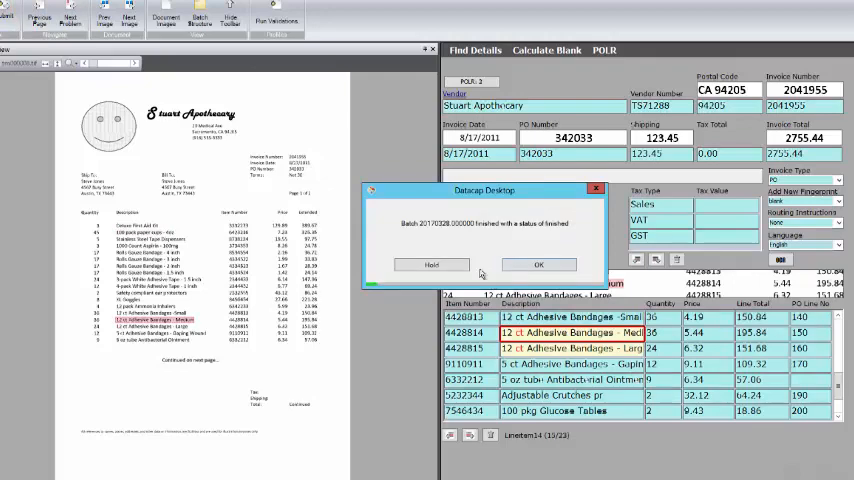
Acknowledge the batch-finished notice and review Rulerunner Manager's workflow job threads.
left_click(540, 264)
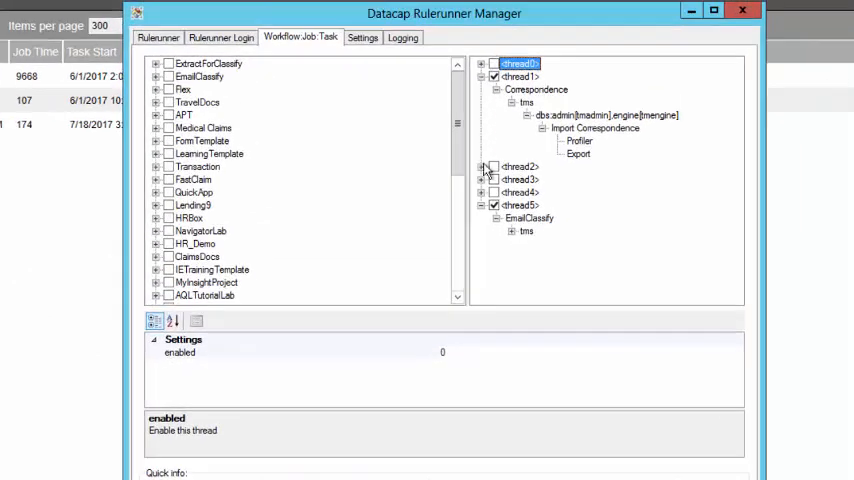
left_click(482, 166)
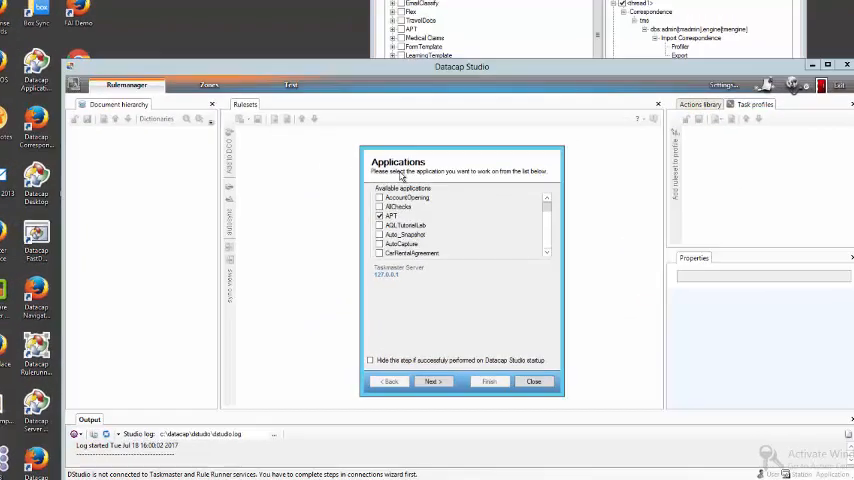
Select the APT application, pick up the pending batch in Test and run the Export task profile.
left_click(432, 380)
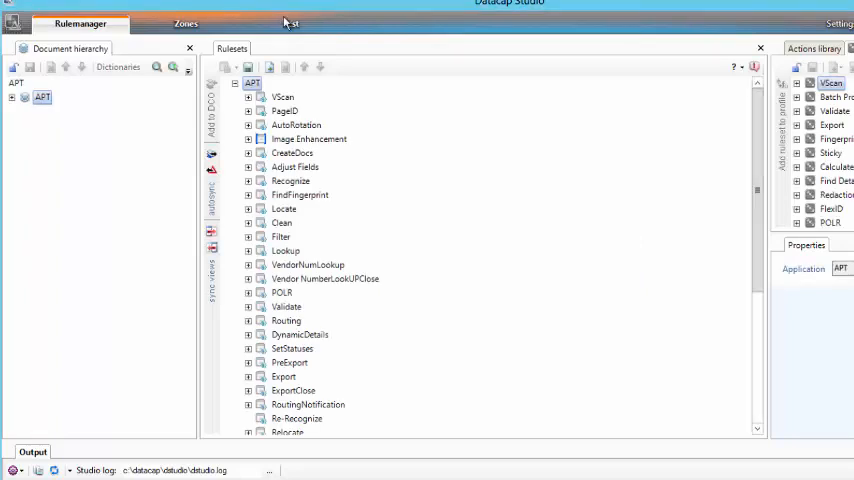
left_click(290, 24)
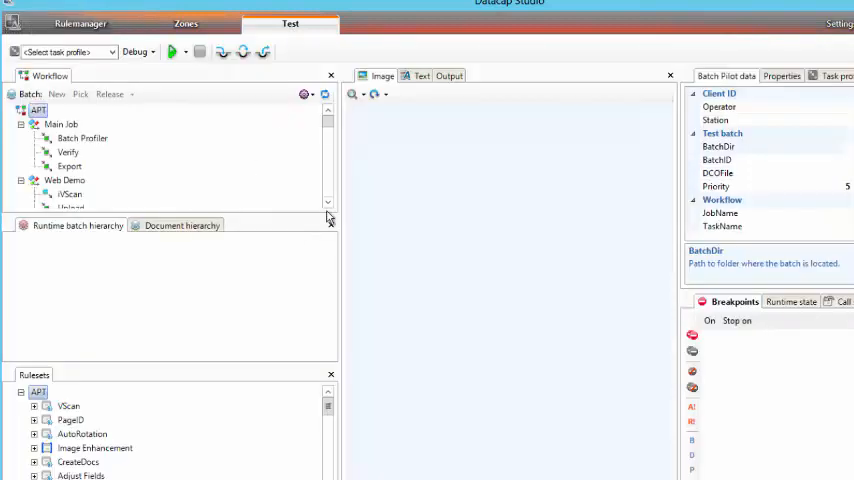
scroll("down", 3)
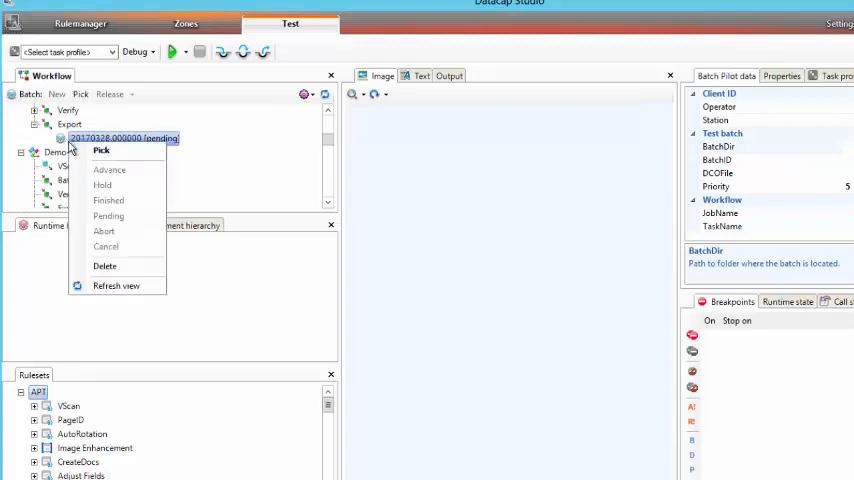
left_click(100, 150)
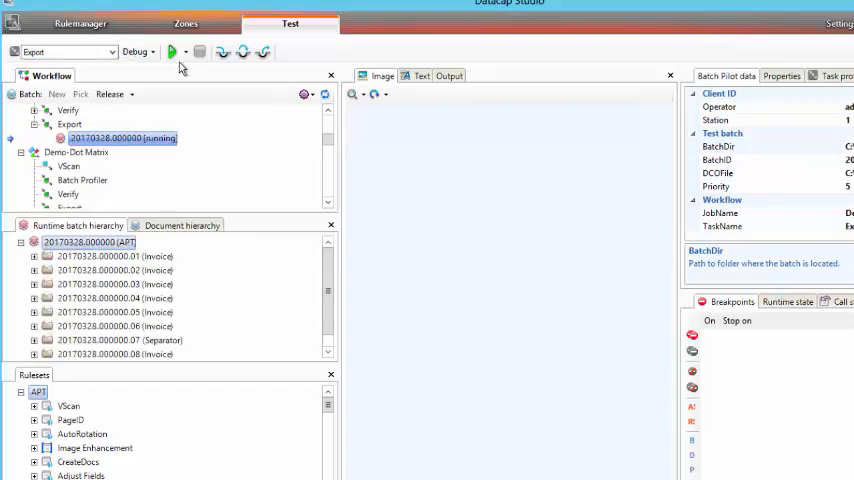
left_click(172, 52)
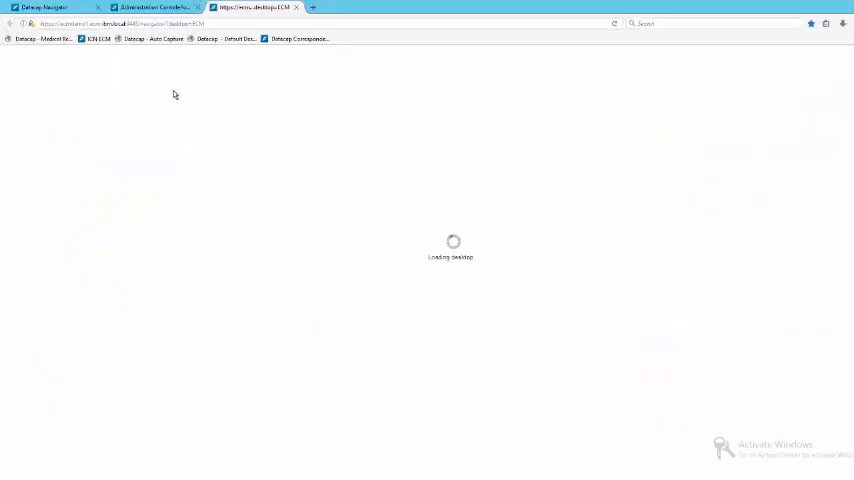
mouse_move(292, 114)
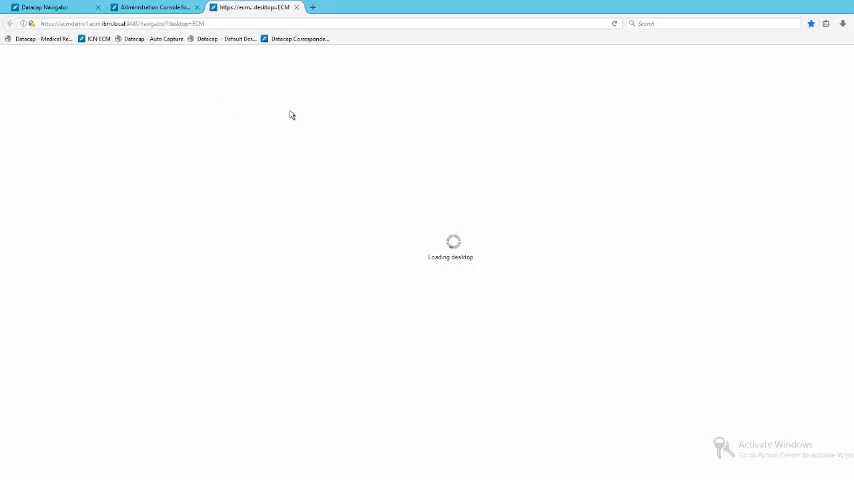
mouse_move(304, 146)
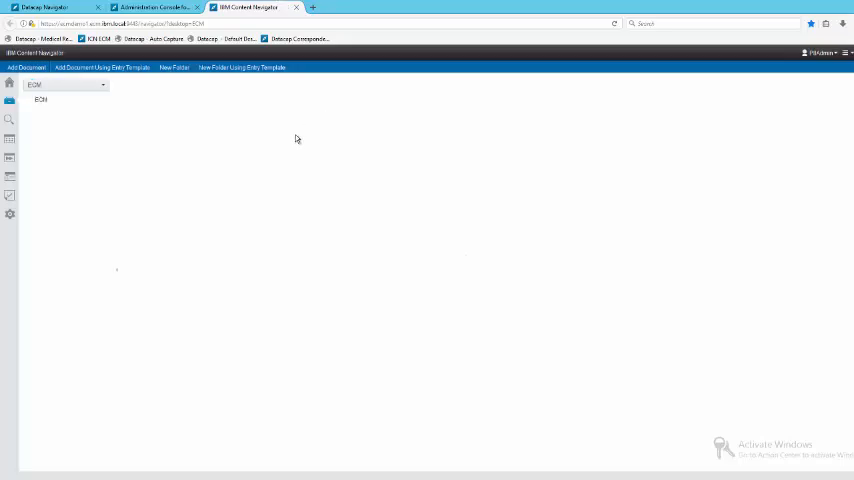
Switch to the Content Navigator tab so the ECM desktop loads while the export runs.
left_click(40, 100)
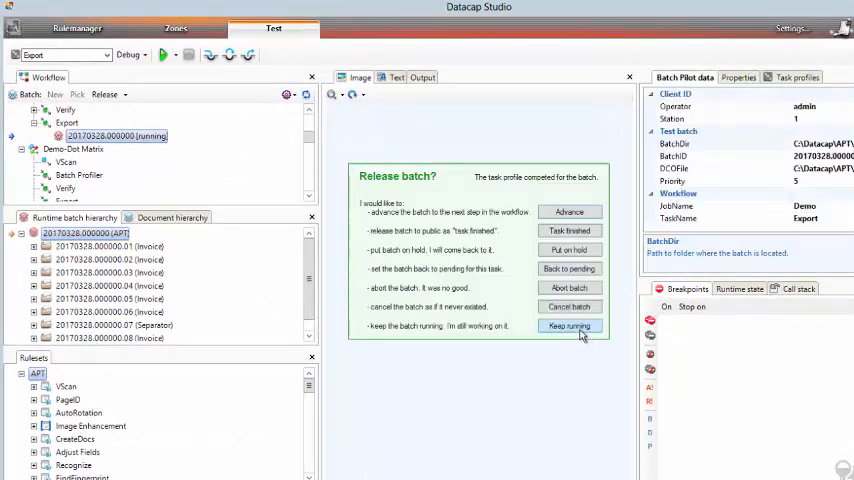
Release the batch in the Release batch? dialog after the Export profile completes.
left_click(568, 326)
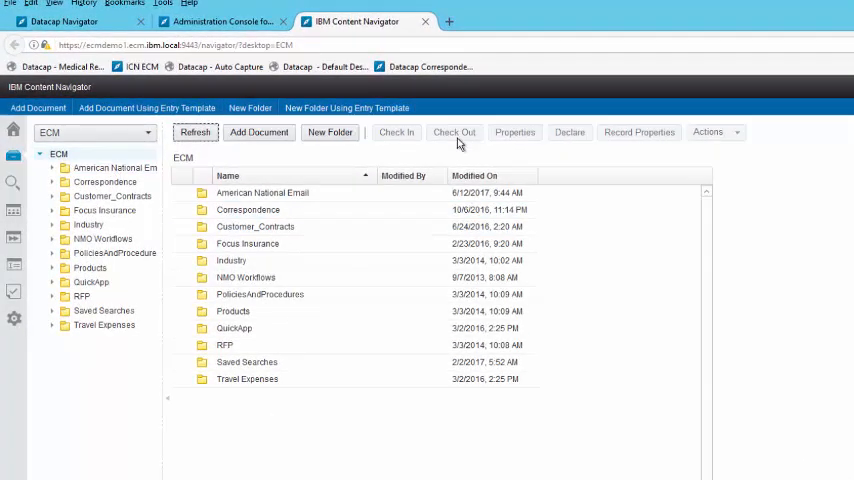
mouse_move(316, 230)
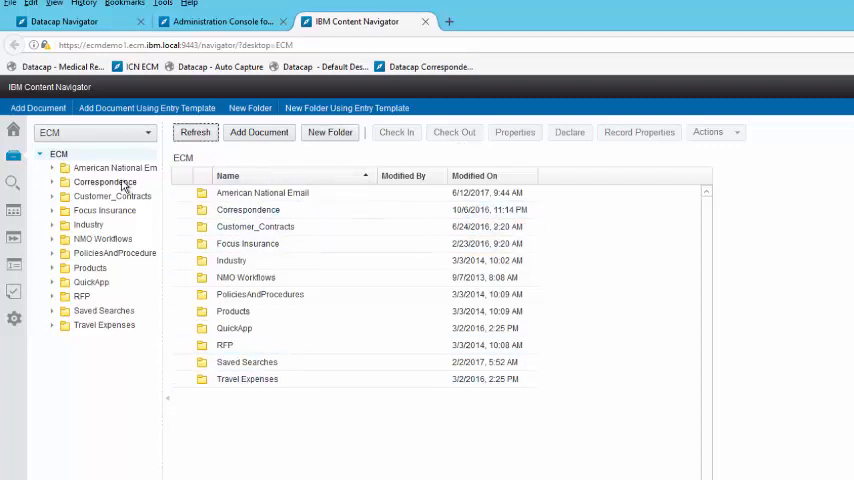
Search class Invoice for Document Title starting with Invoice and select the first PDF result.
left_click(12, 182)
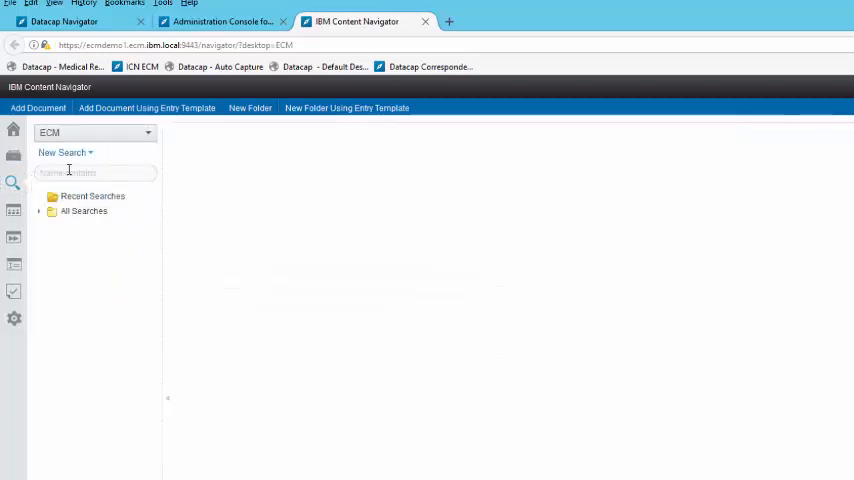
type("invoice (including subclasses")
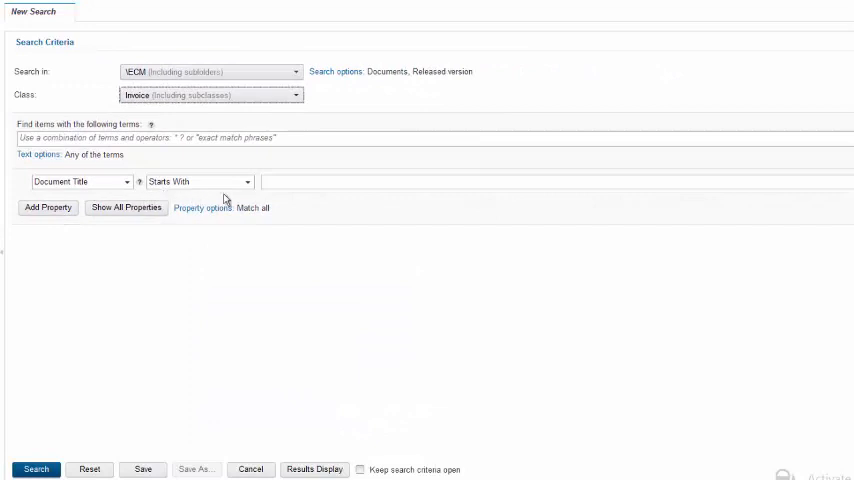
type("Invoice")
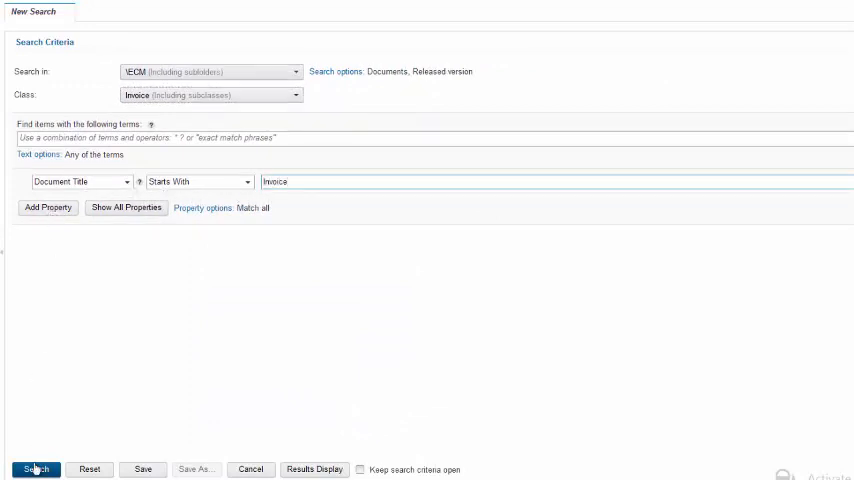
left_click(36, 468)
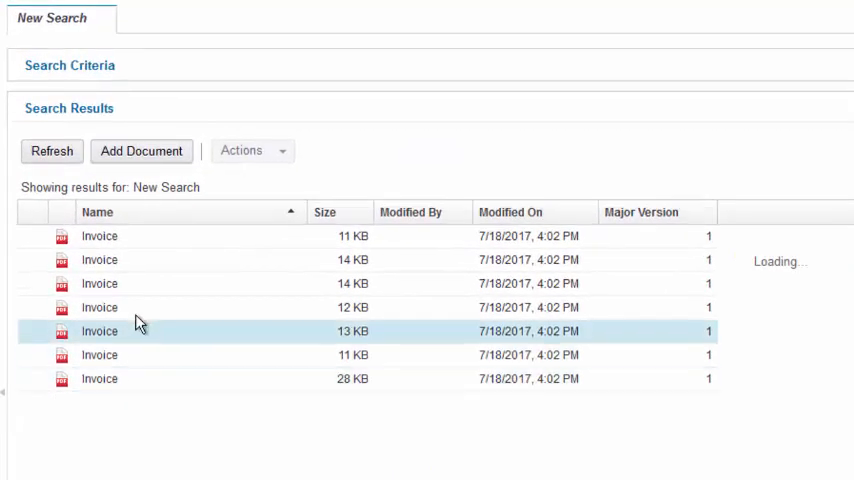
left_click(100, 236)
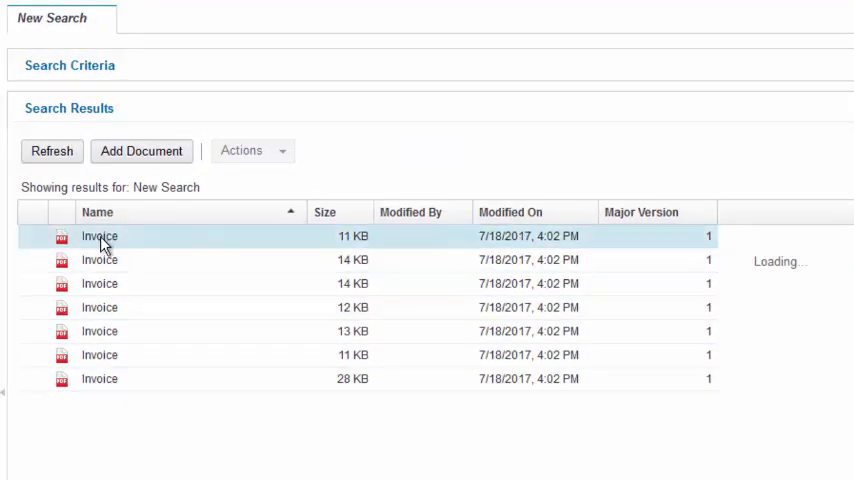